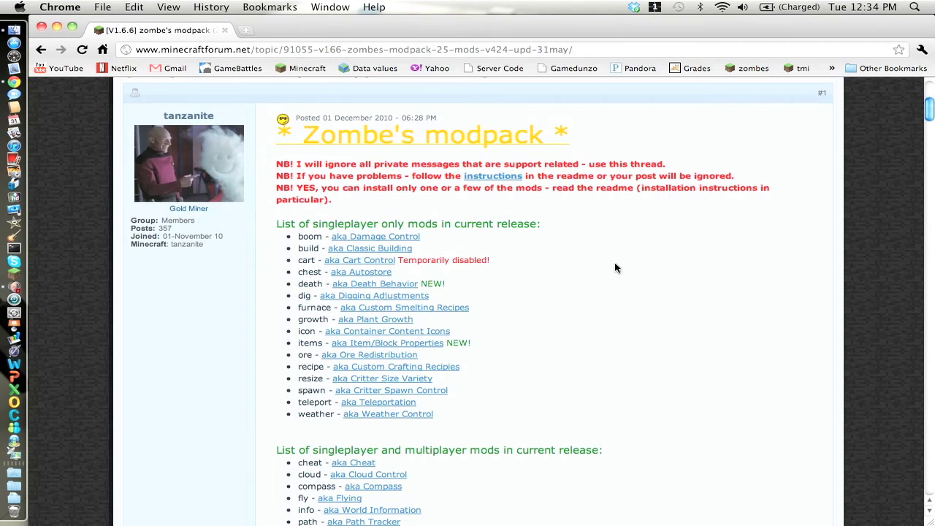
{"action": "mouse_move", "coordinate": [46, 362]}
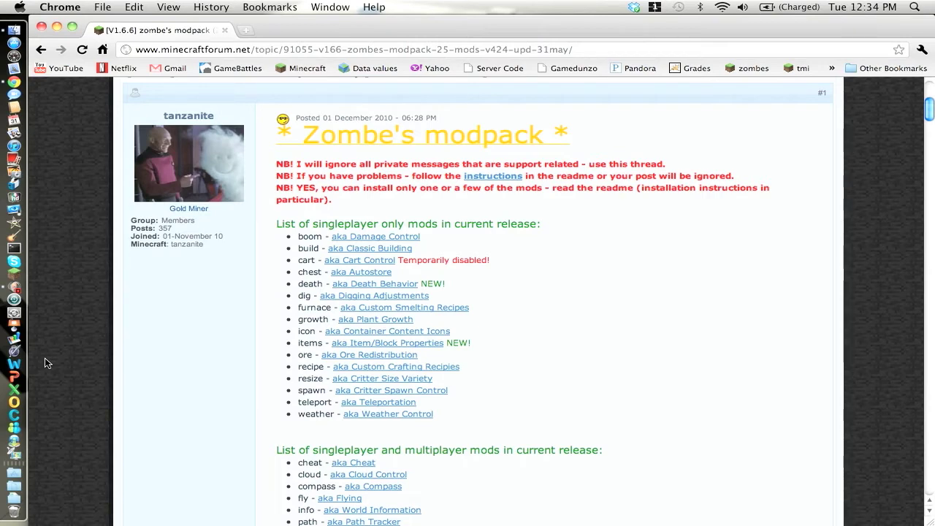
Scroll the Zombe's modpack thread down to the 'Current v4.24: Download link' heading
{"action": "scroll", "scroll_direction": "down", "scroll_amount": 3}
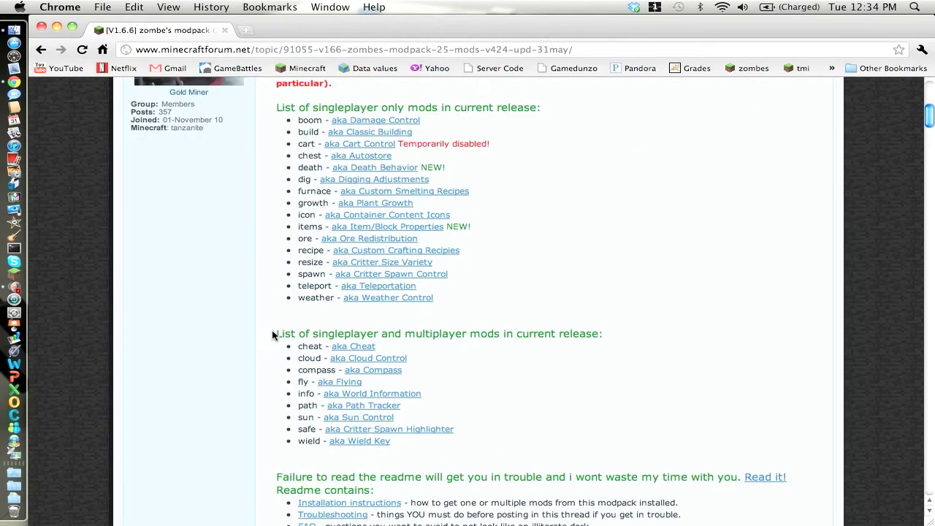
{"action": "scroll", "scroll_direction": "down", "scroll_amount": 3}
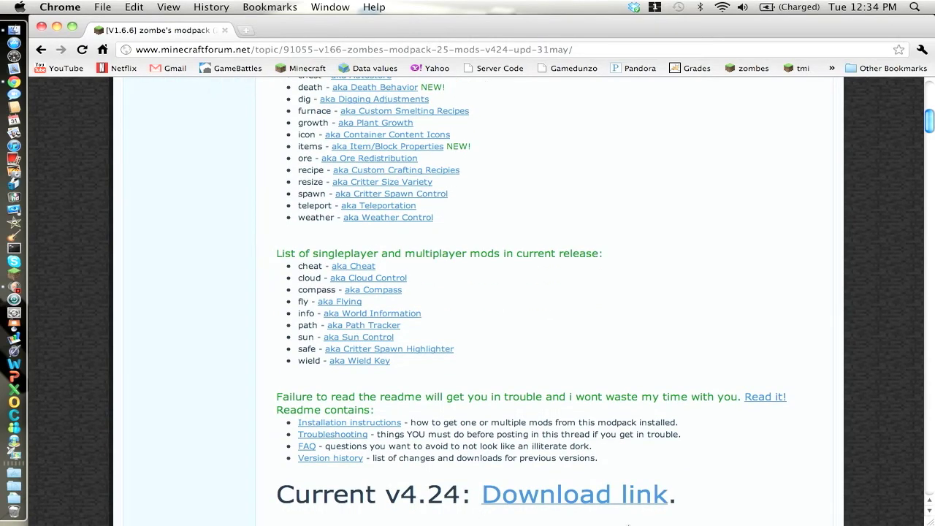
{"action": "scroll", "scroll_direction": "down", "scroll_amount": 3}
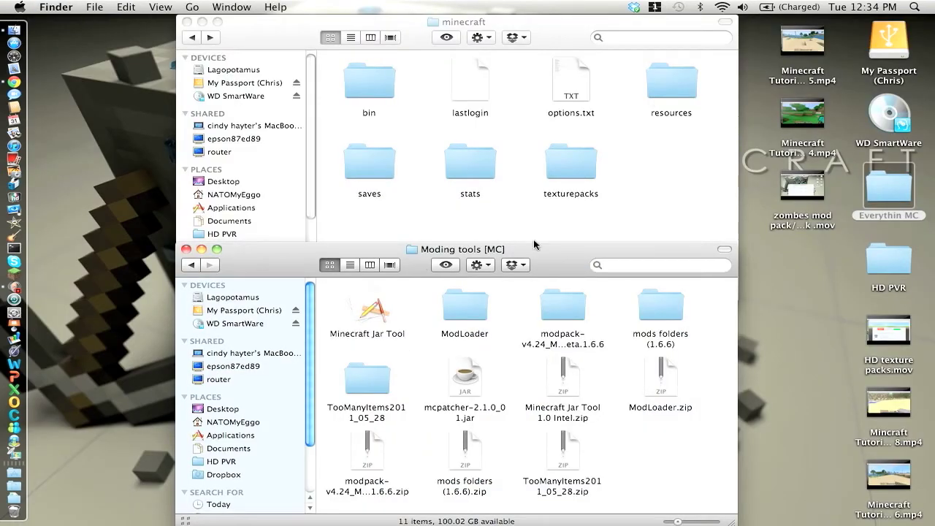
Open the modpack-v4.24_MC.beta.1.6.6 folder showing classes, config, readme.html and source
{"action": "left_click", "coordinate": [561, 307]}
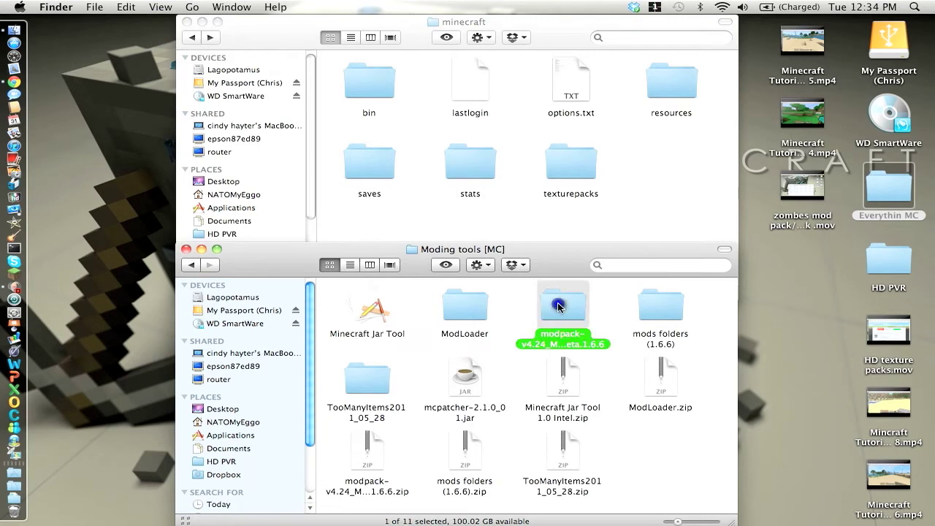
{"action": "double_click", "coordinate": [562, 302]}
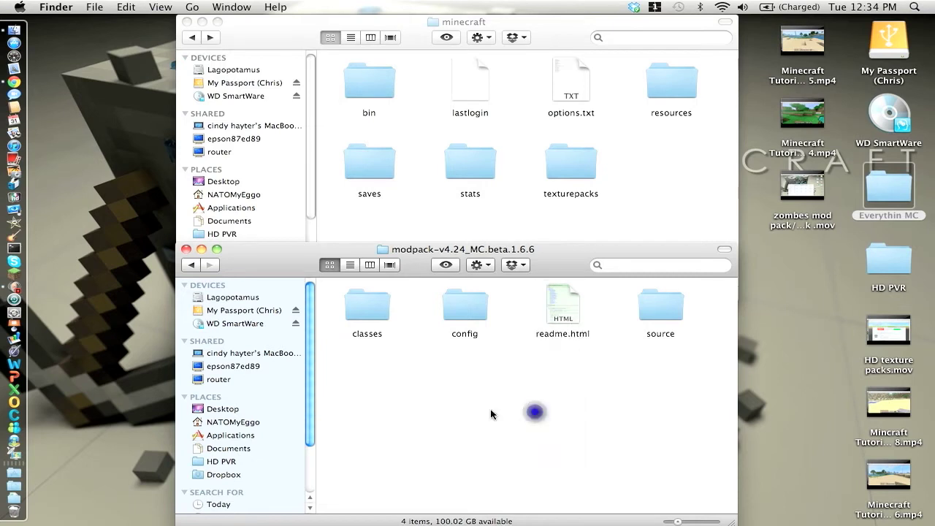
{"action": "mouse_move", "coordinate": [444, 412]}
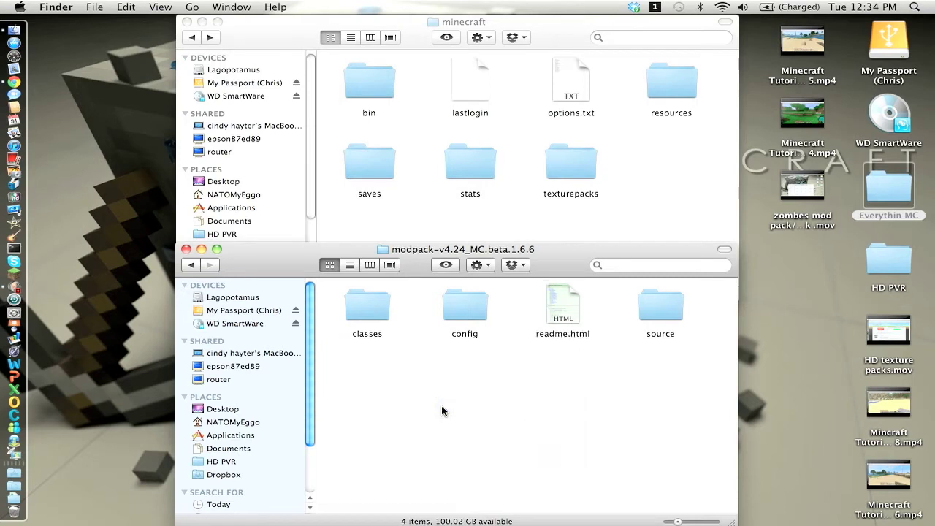
{"action": "mouse_move", "coordinate": [362, 73]}
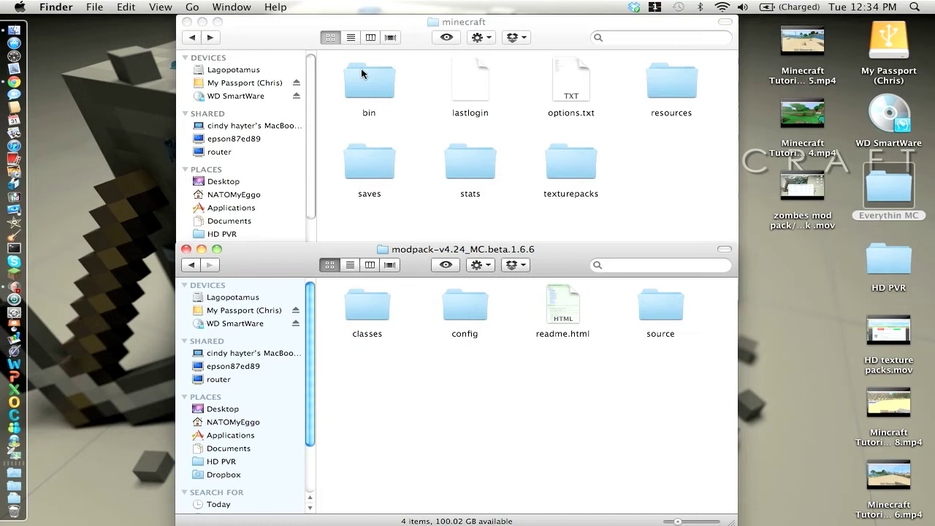
{"action": "double_click", "coordinate": [368, 81]}
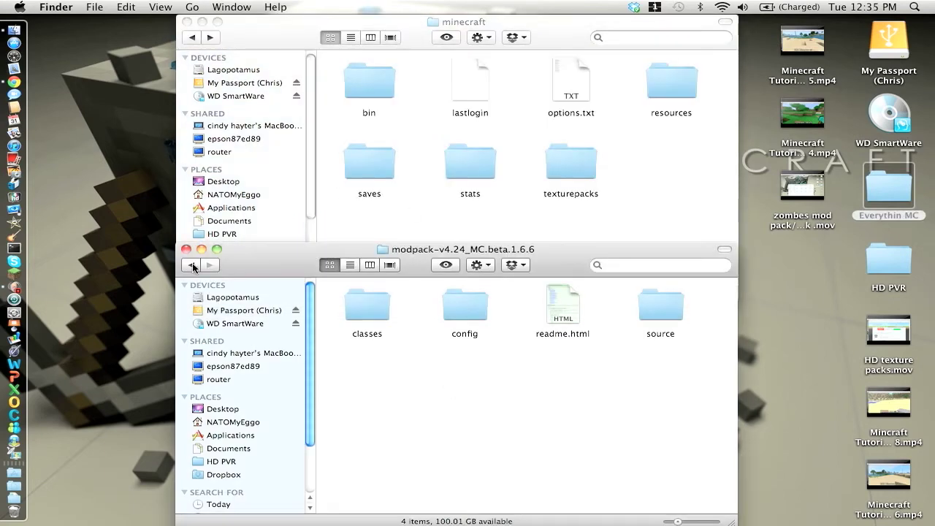
Copy the mods folder from mods NATO in mods folders (1.6.6) into the minecraft folder
{"action": "left_click", "coordinate": [193, 264]}
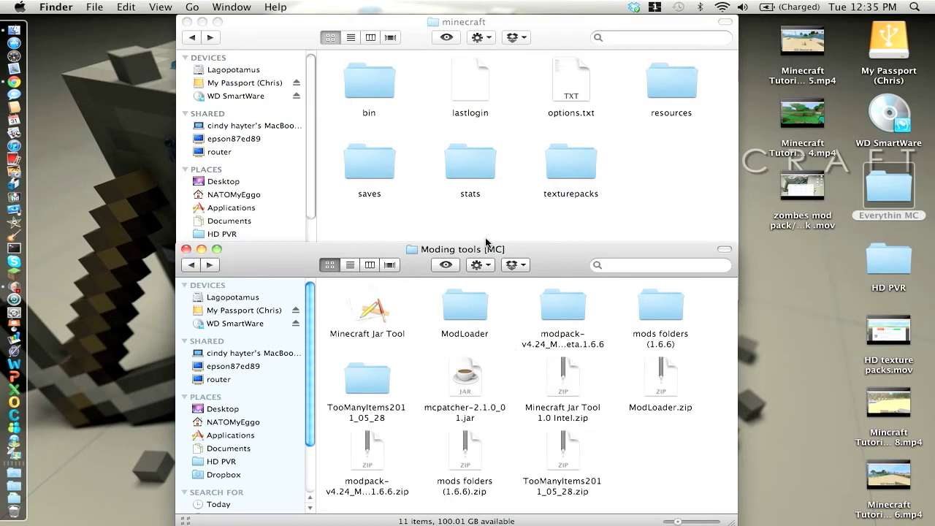
{"action": "mouse_move", "coordinate": [683, 313]}
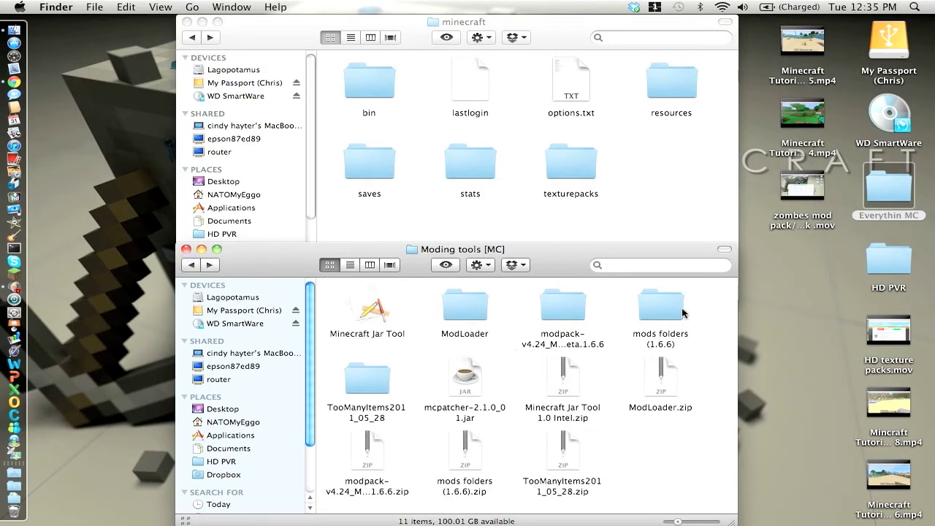
{"action": "double_click", "coordinate": [660, 303]}
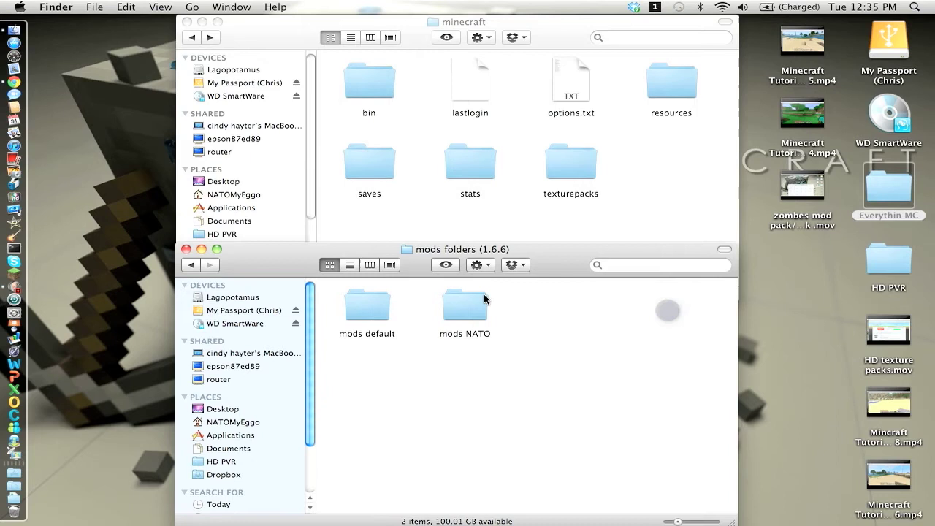
{"action": "double_click", "coordinate": [464, 302]}
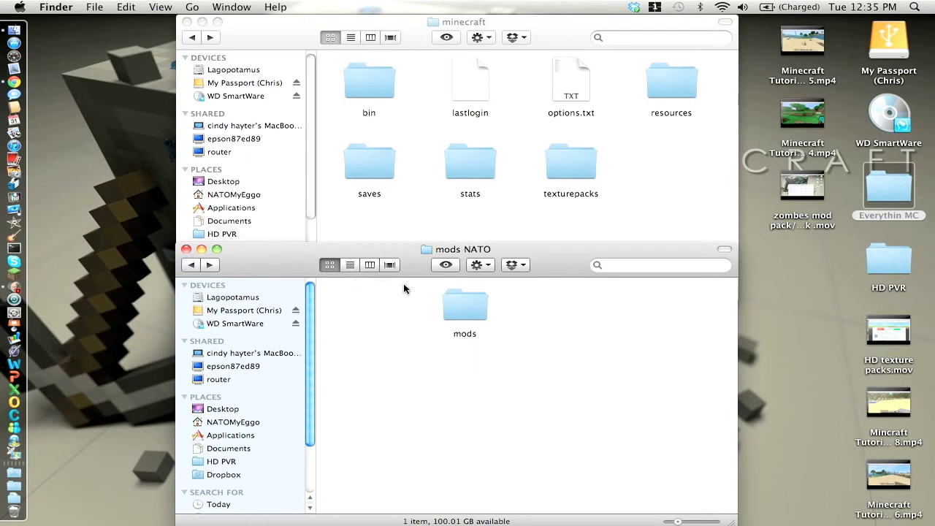
{"action": "left_click", "coordinate": [464, 302]}
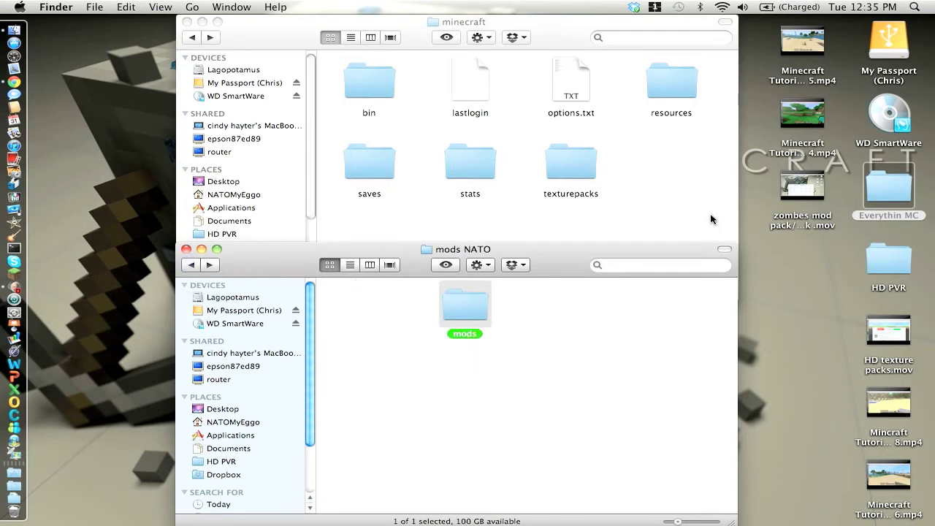
{"action": "left_click_drag", "start_coordinate": [465, 302], "coordinate": [671, 161]}
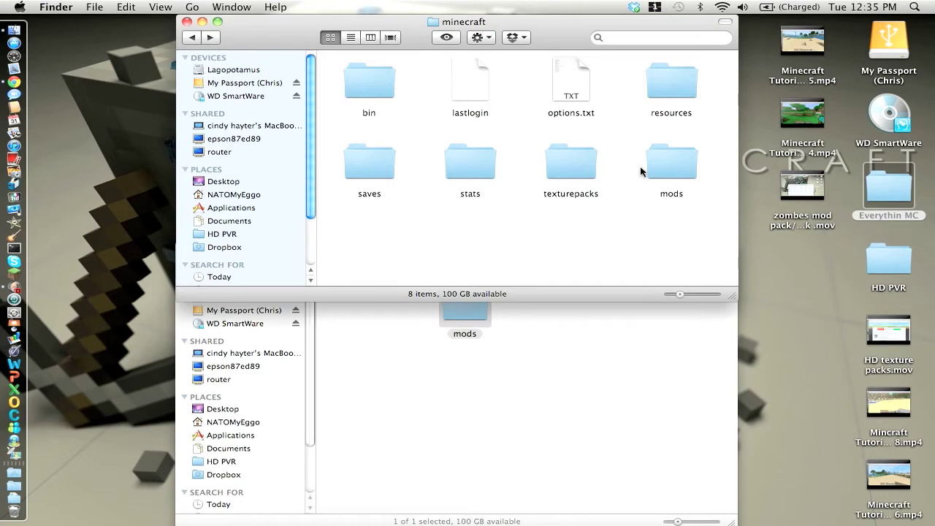
{"action": "mouse_move", "coordinate": [582, 305]}
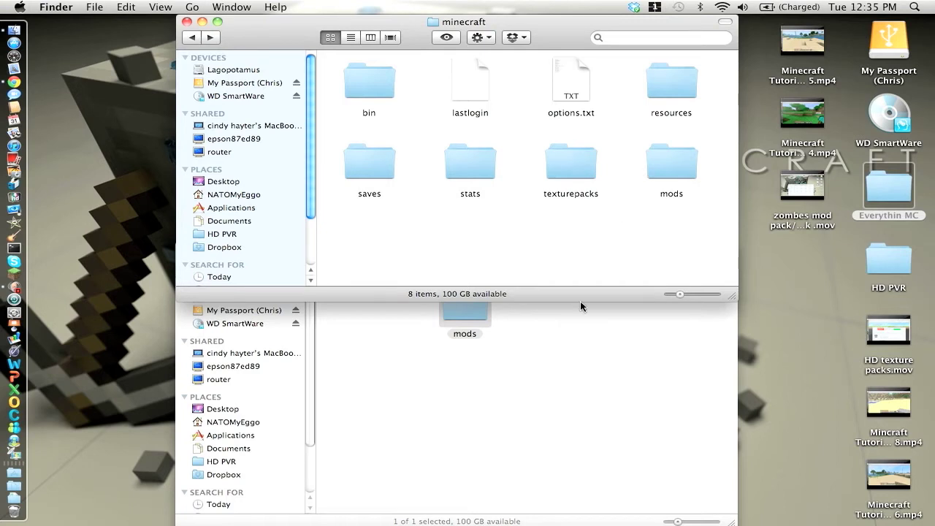
Open config.txt from the zombe folder inside minecraft's new mods folder
{"action": "double_click", "coordinate": [669, 162]}
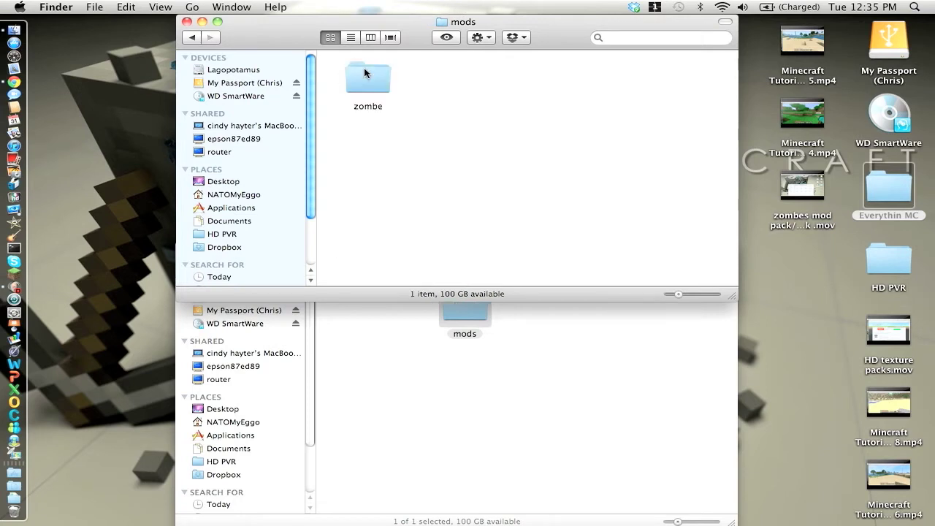
{"action": "double_click", "coordinate": [368, 76]}
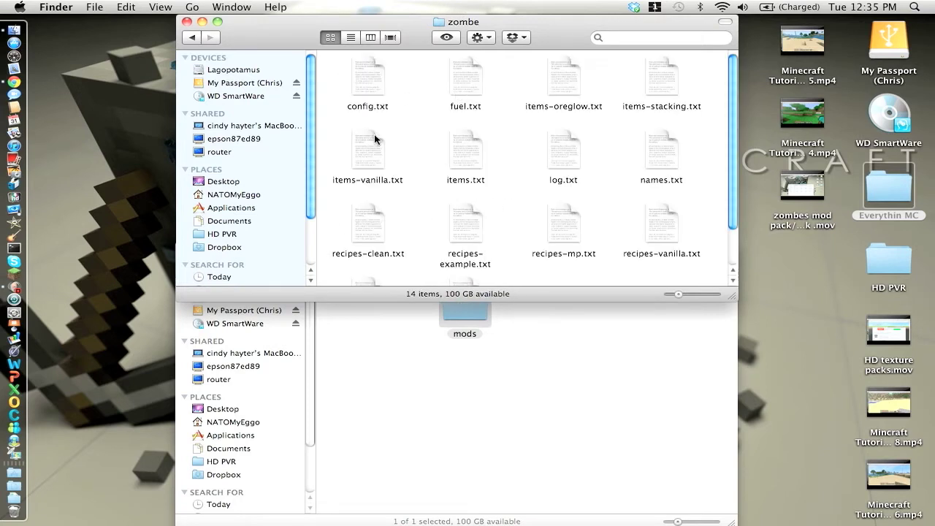
{"action": "left_click", "coordinate": [369, 76]}
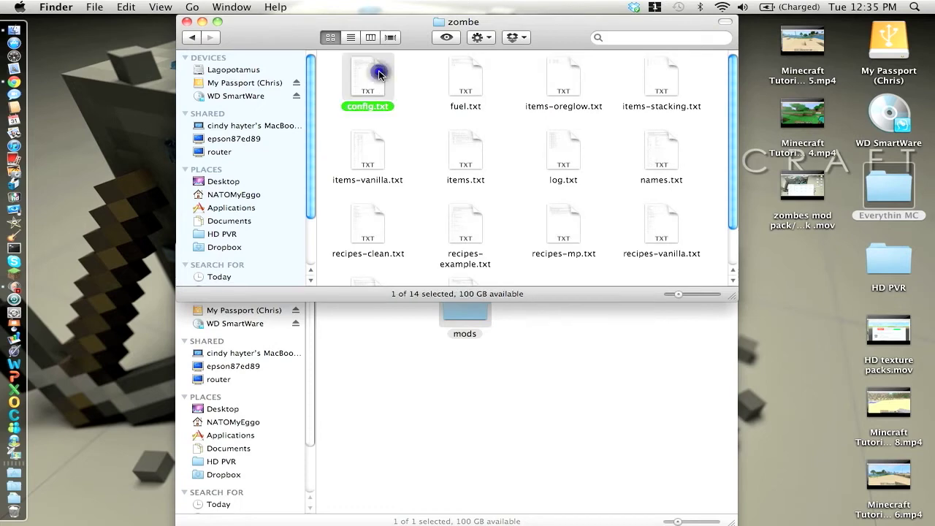
{"action": "double_click", "coordinate": [368, 76]}
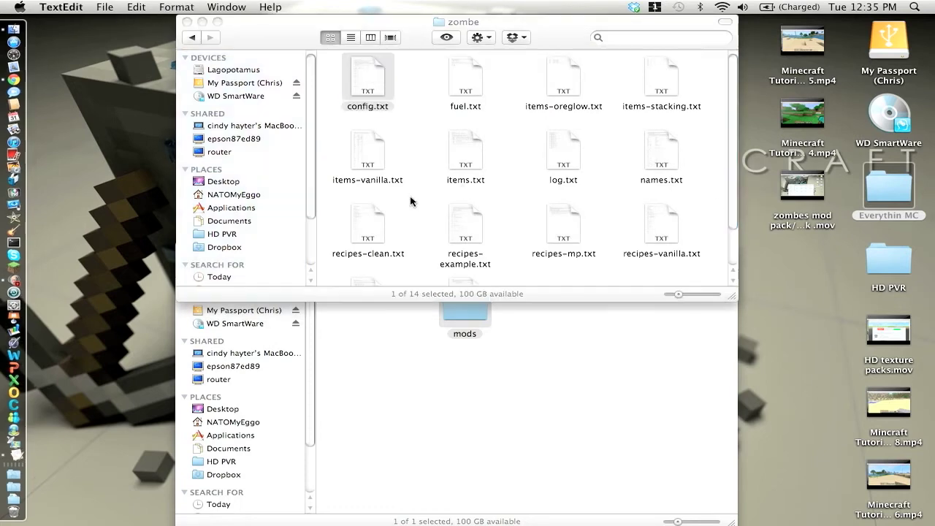
Read through config.txt's cloud and cart mod settings in TextEdit, then close it
{"action": "double_click", "coordinate": [368, 76]}
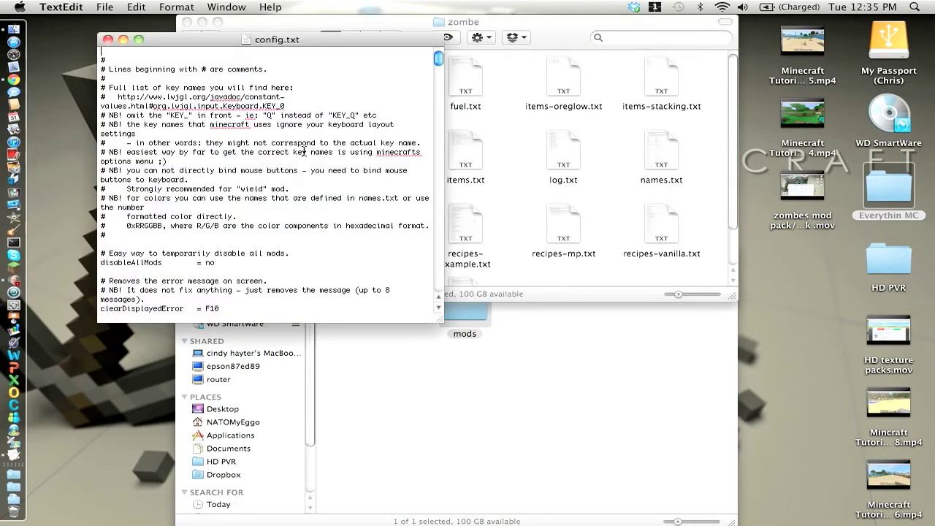
{"action": "scroll", "scroll_direction": "down", "scroll_amount": 3}
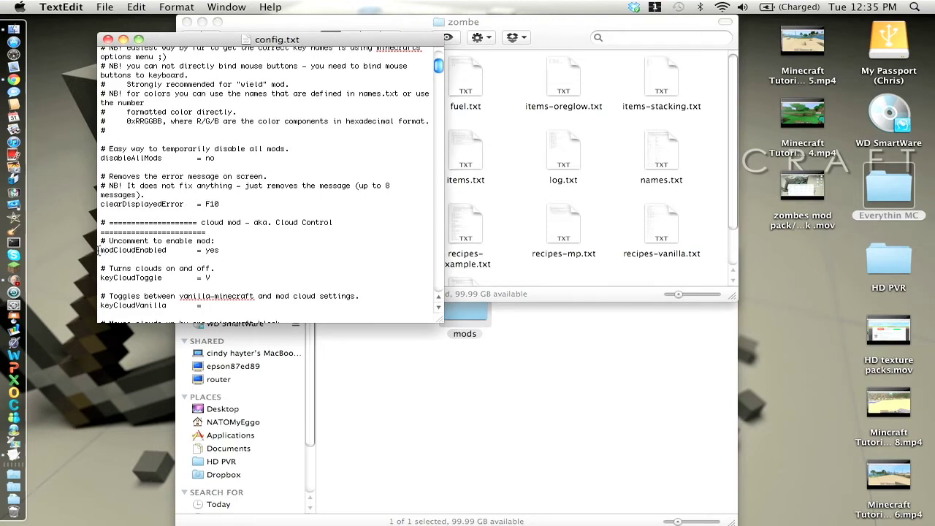
{"action": "mouse_move", "coordinate": [107, 329]}
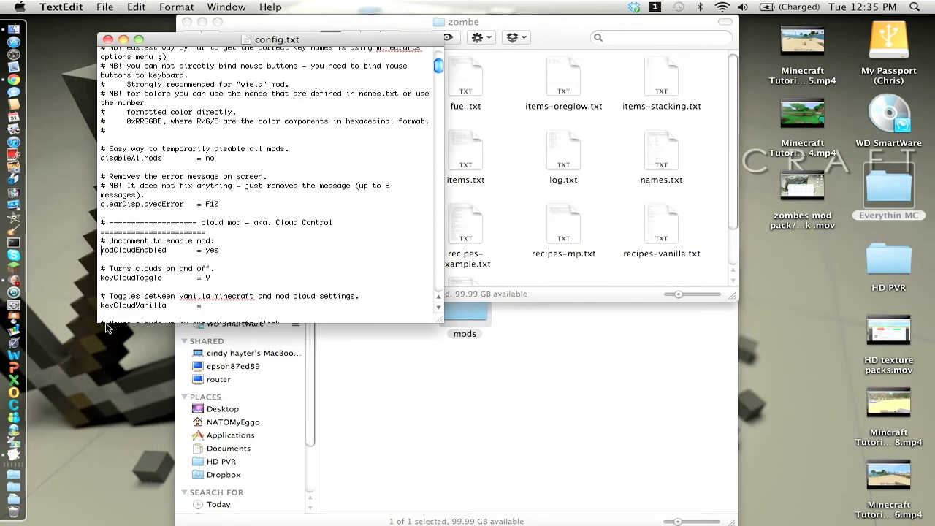
{"action": "mouse_move", "coordinate": [110, 277]}
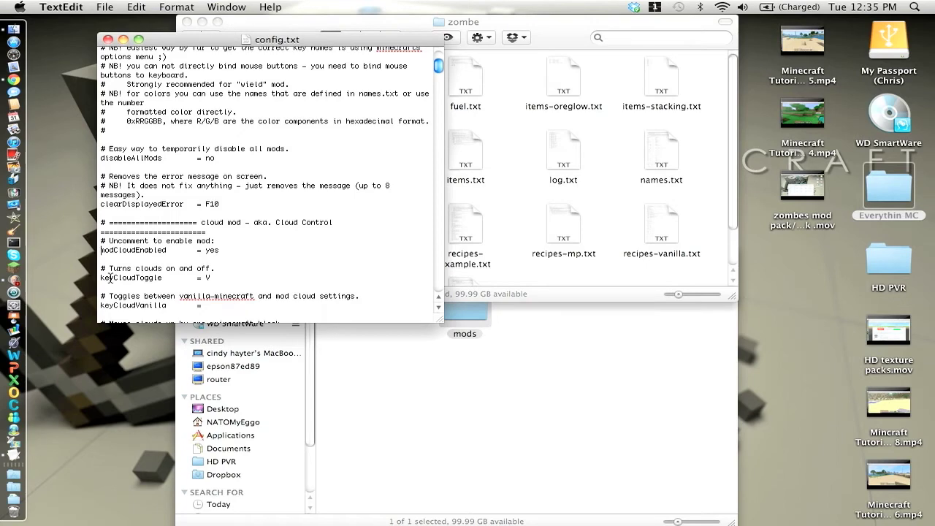
{"action": "scroll", "scroll_direction": "down", "scroll_amount": 3}
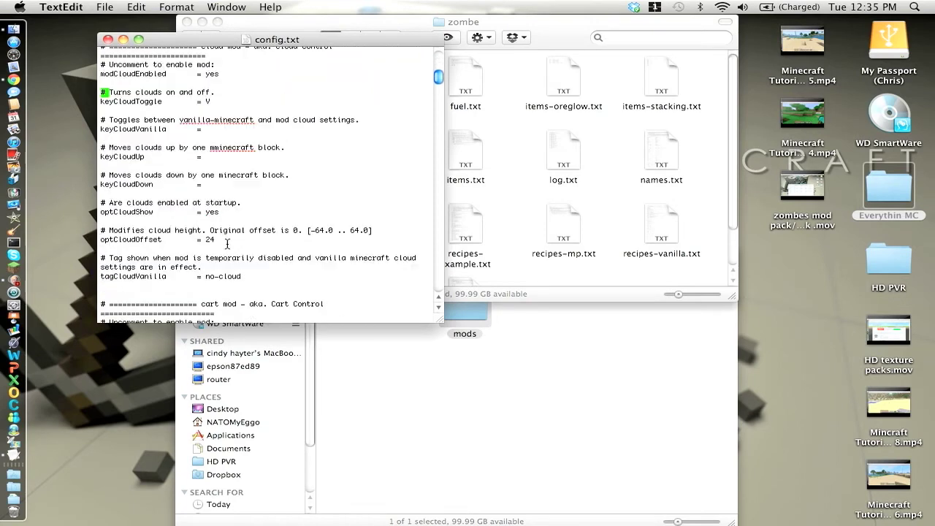
{"action": "mouse_move", "coordinate": [217, 108]}
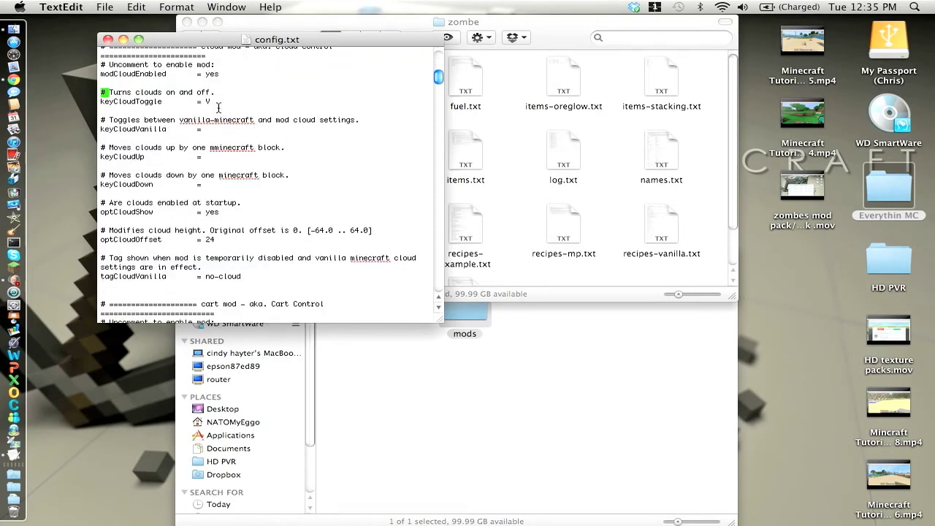
{"action": "mouse_move", "coordinate": [231, 181]}
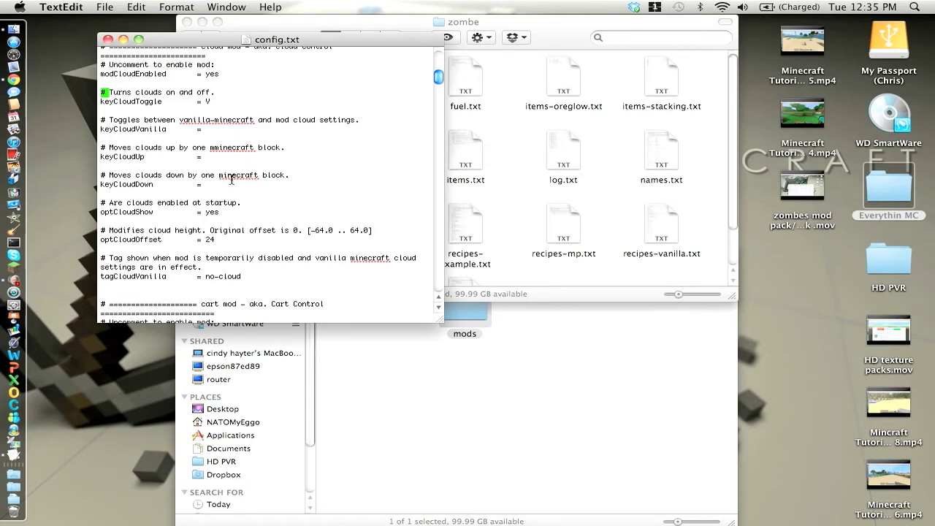
{"action": "scroll", "scroll_direction": "down", "scroll_amount": 3}
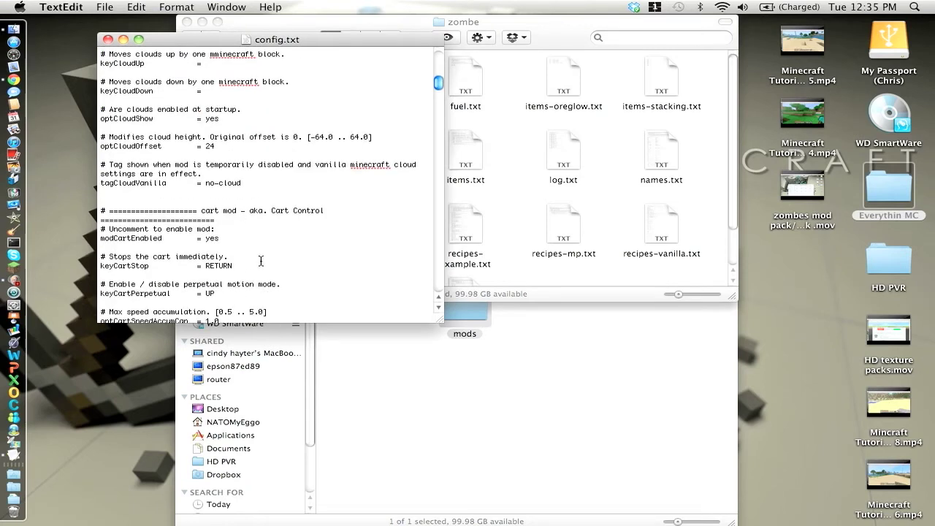
{"action": "mouse_move", "coordinate": [251, 298]}
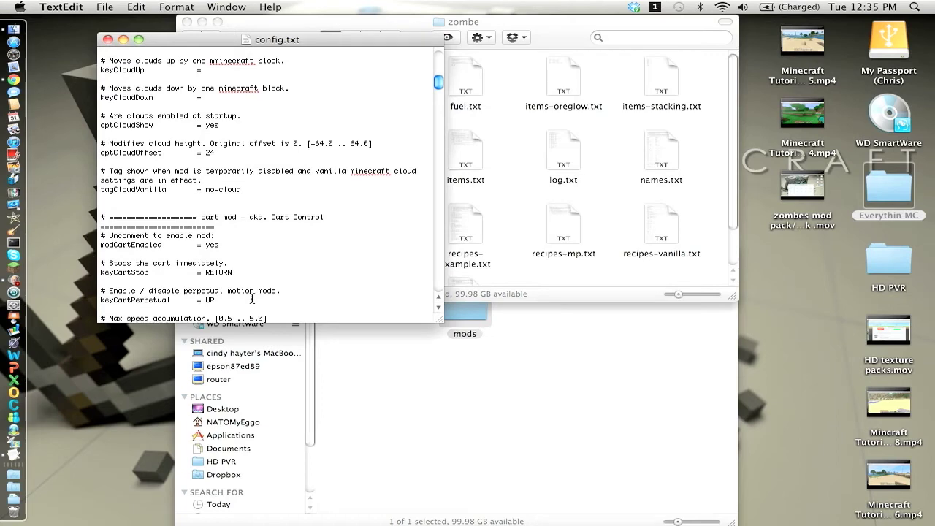
{"action": "scroll", "scroll_direction": "down", "scroll_amount": 3}
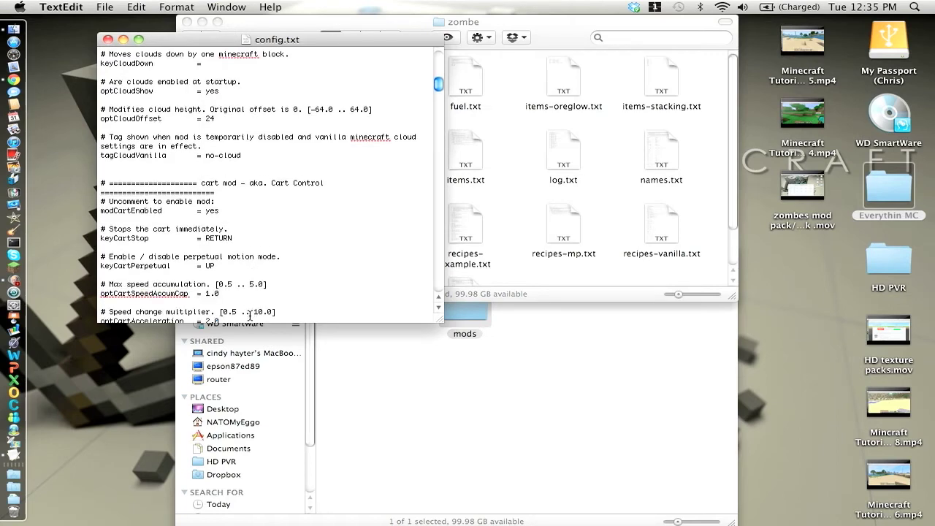
{"action": "scroll", "scroll_direction": "down", "scroll_amount": 3}
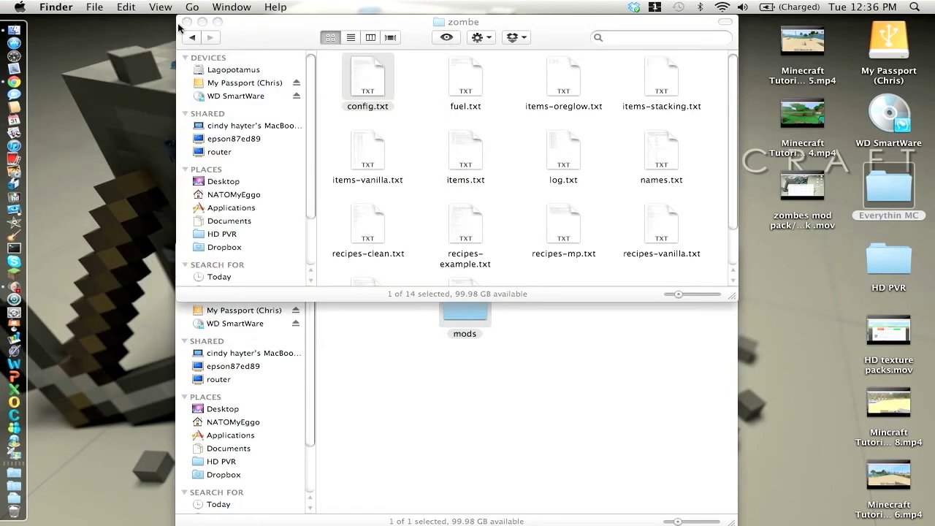
Navigate from the home folder through Library and Application Support to minecraft's bin folder with minecraft.jar
{"action": "left_click", "coordinate": [190, 38]}
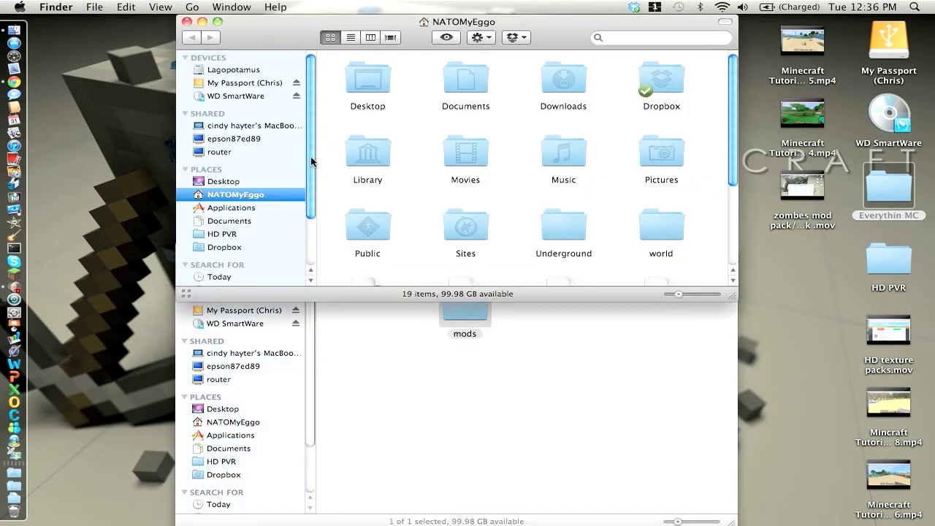
{"action": "double_click", "coordinate": [367, 154]}
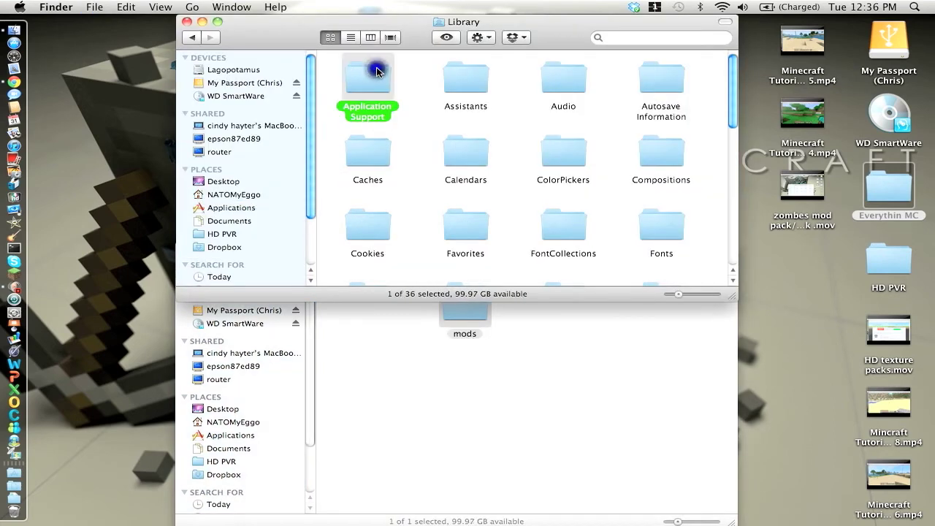
{"action": "double_click", "coordinate": [368, 76]}
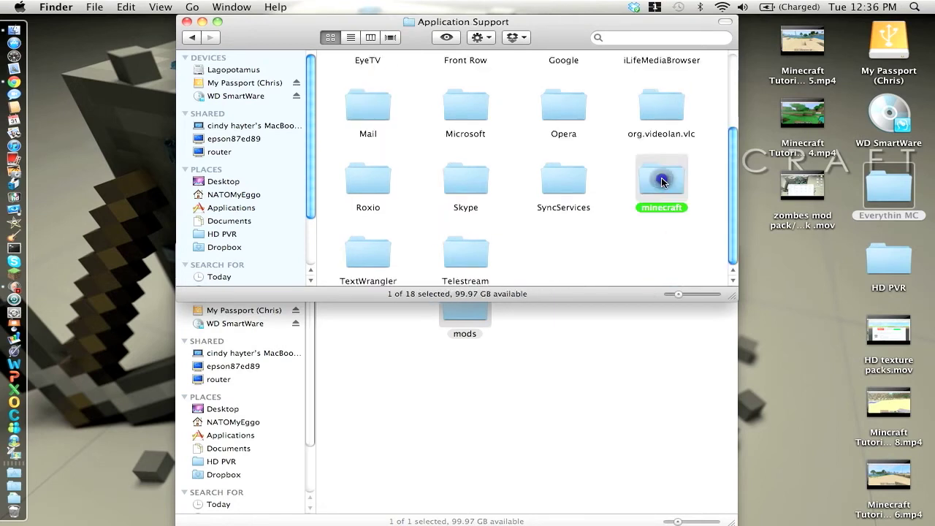
{"action": "double_click", "coordinate": [660, 182]}
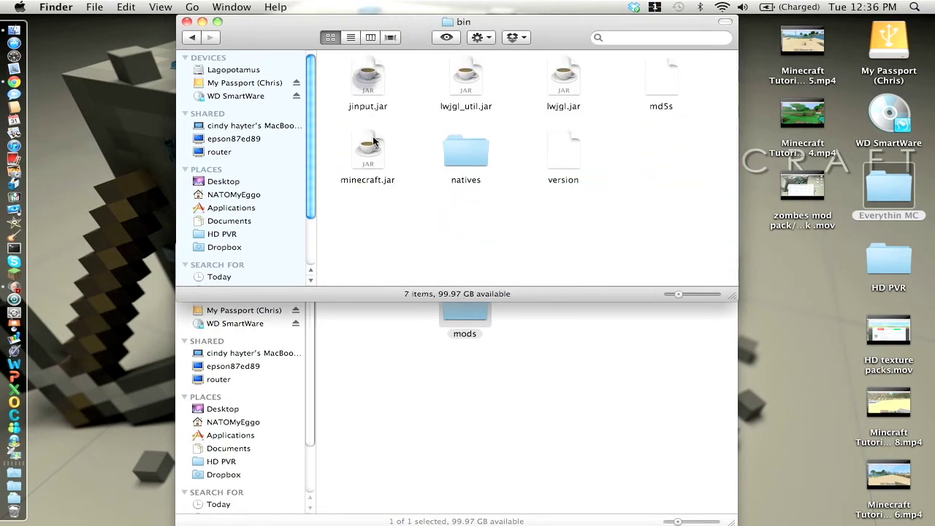
{"action": "right_click", "coordinate": [368, 149]}
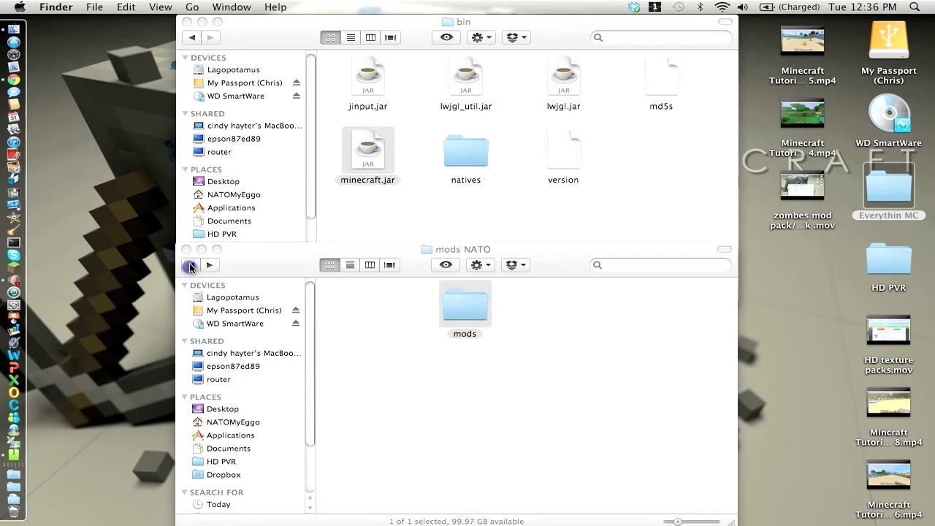
Unarchive minecraft.jar into a minecraft folder and return to the modpack-v4.24 folder
{"action": "double_click", "coordinate": [368, 149]}
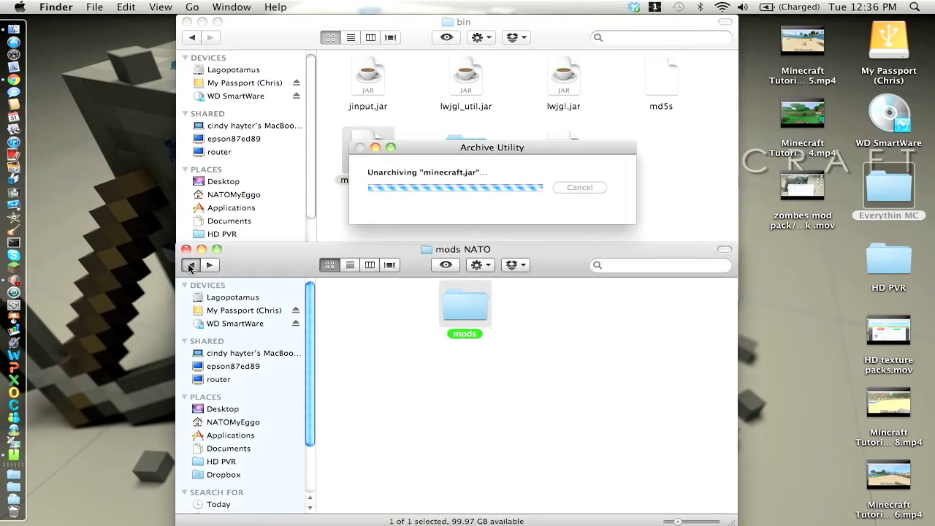
{"action": "left_click", "coordinate": [191, 264]}
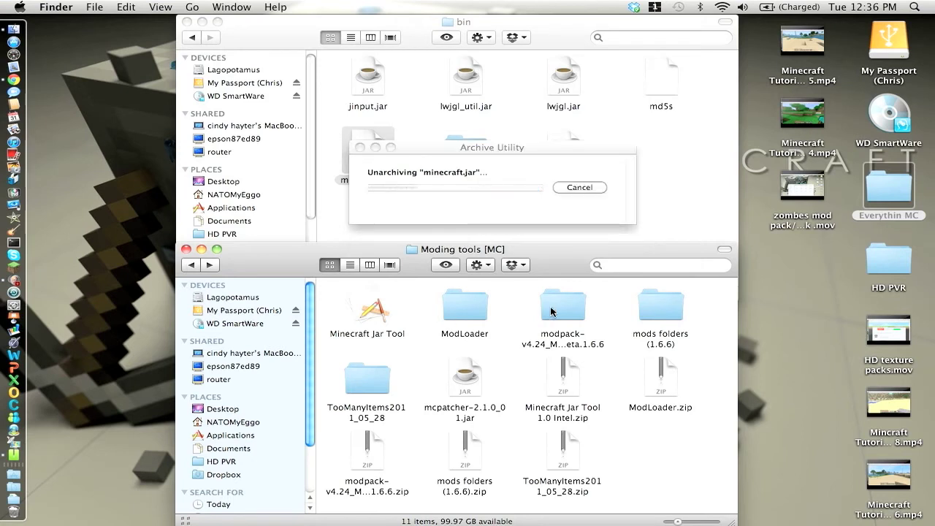
{"action": "left_click", "coordinate": [562, 307]}
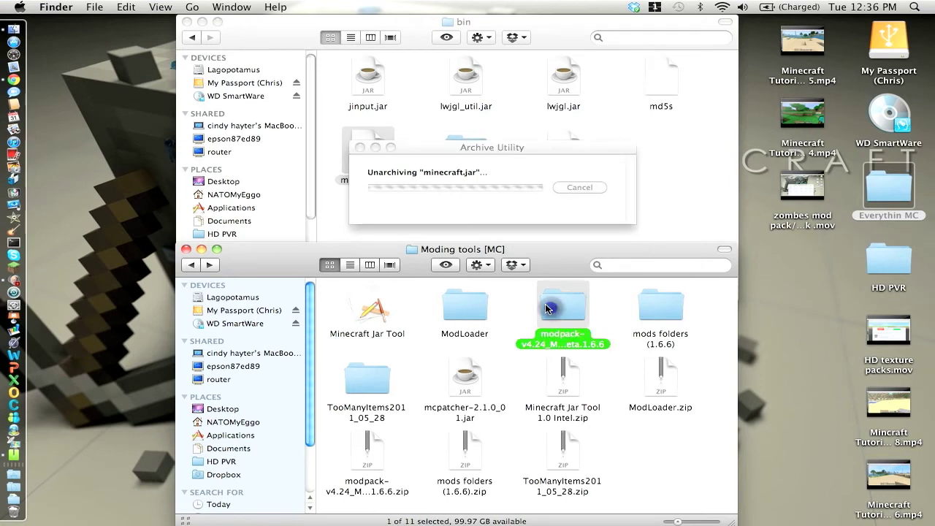
{"action": "double_click", "coordinate": [563, 306]}
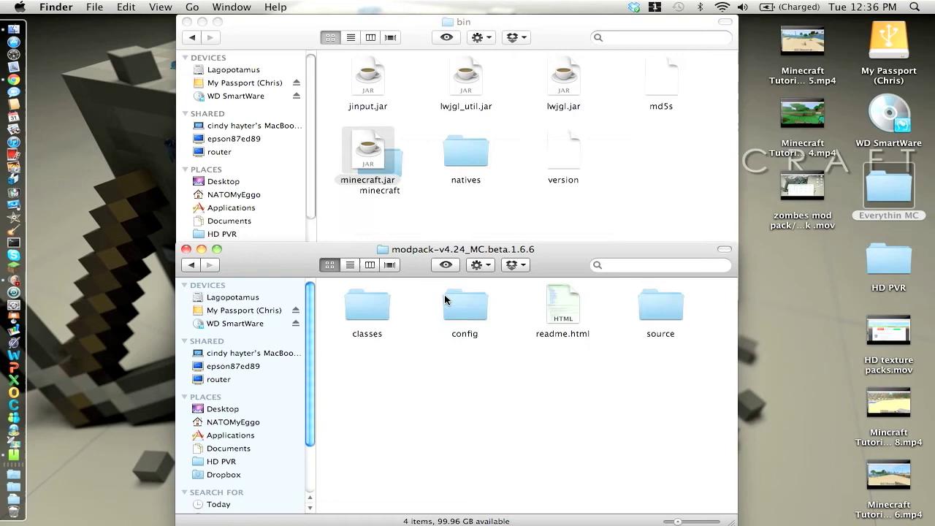
Open the modpack's classes folder with its 15 class files and bring the bin window forward
{"action": "left_click", "coordinate": [366, 301]}
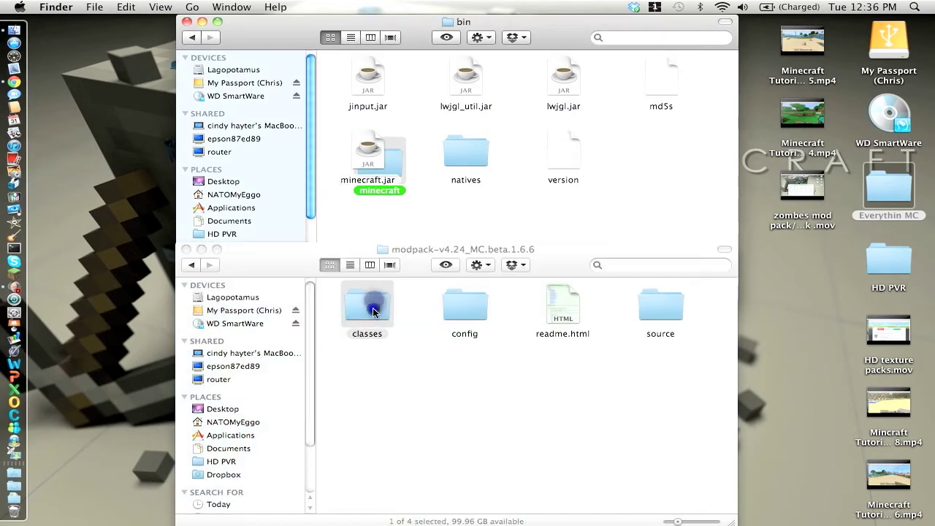
{"action": "double_click", "coordinate": [367, 301]}
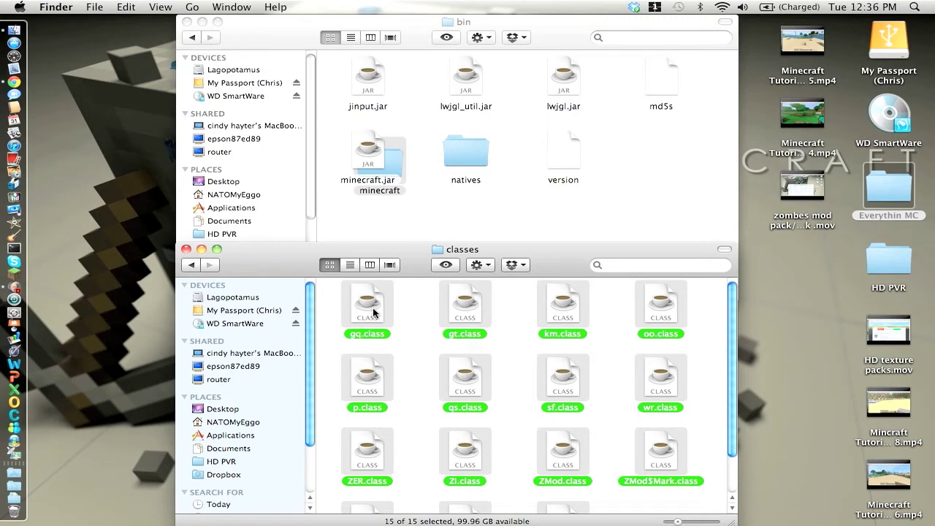
{"action": "left_click", "coordinate": [368, 154]}
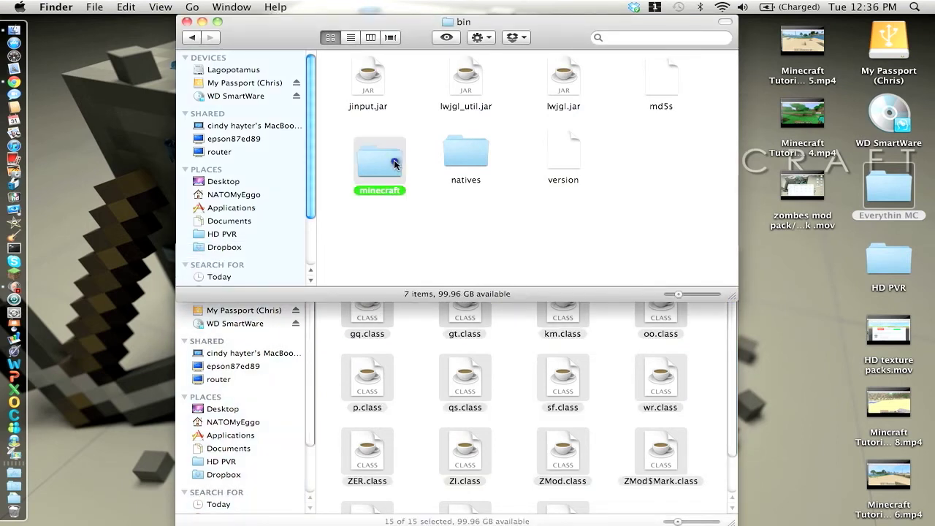
Rename the unarchived minecraft folder to minecraft.jar, accepting the .jar extension
{"action": "left_click", "coordinate": [464, 149]}
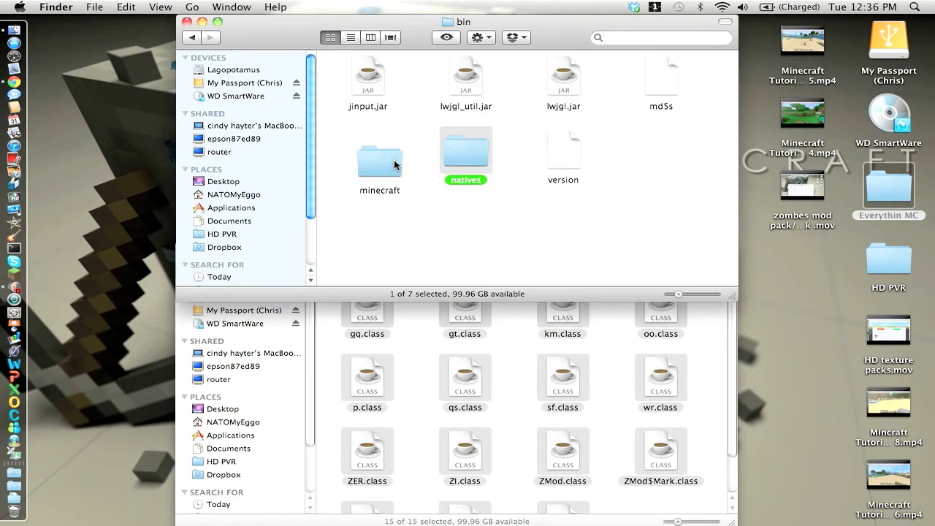
{"action": "left_click", "coordinate": [380, 151]}
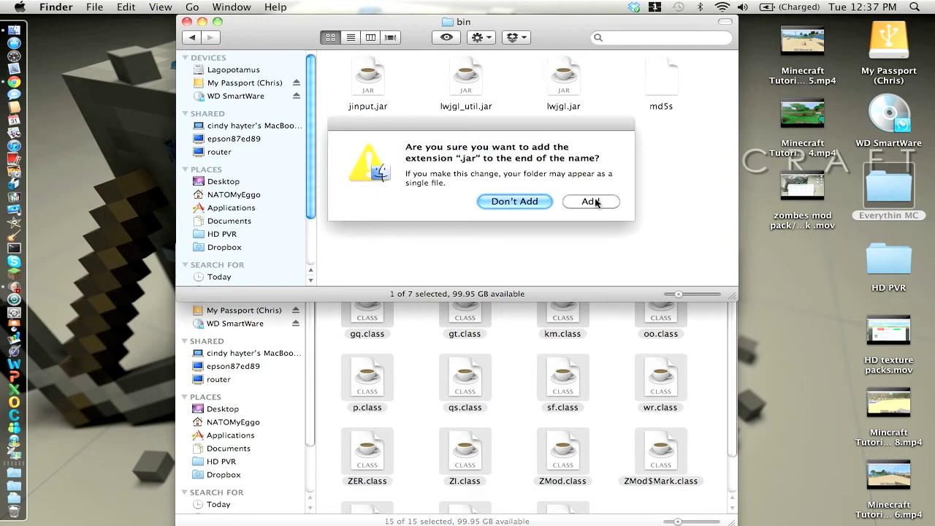
{"action": "left_click", "coordinate": [590, 201]}
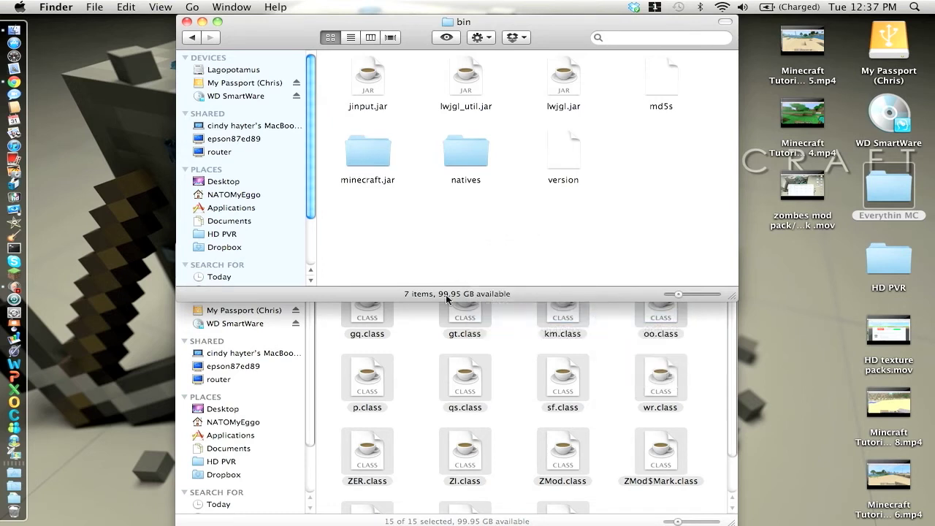
Paste the modpack class files into minecraft.jar, replacing all duplicates, then close the Finder windows
{"action": "double_click", "coordinate": [368, 150]}
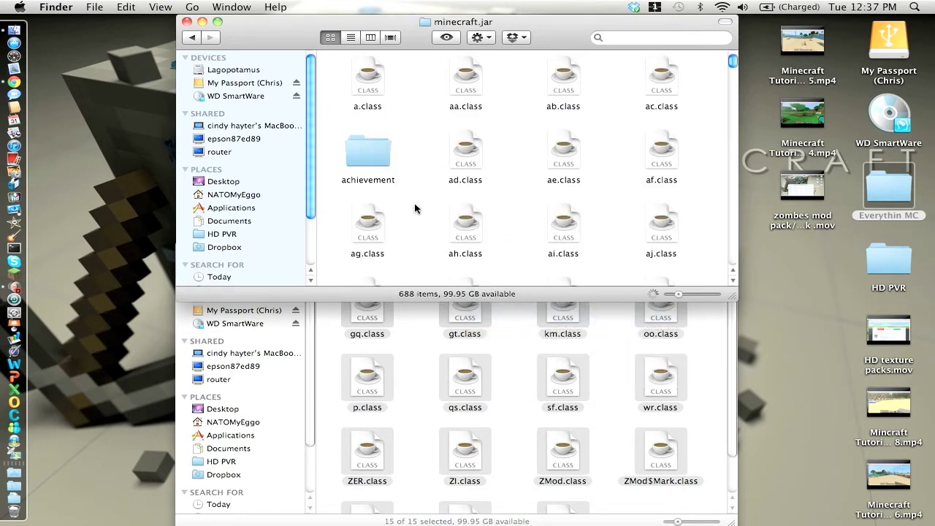
{"action": "mouse_move", "coordinate": [529, 263]}
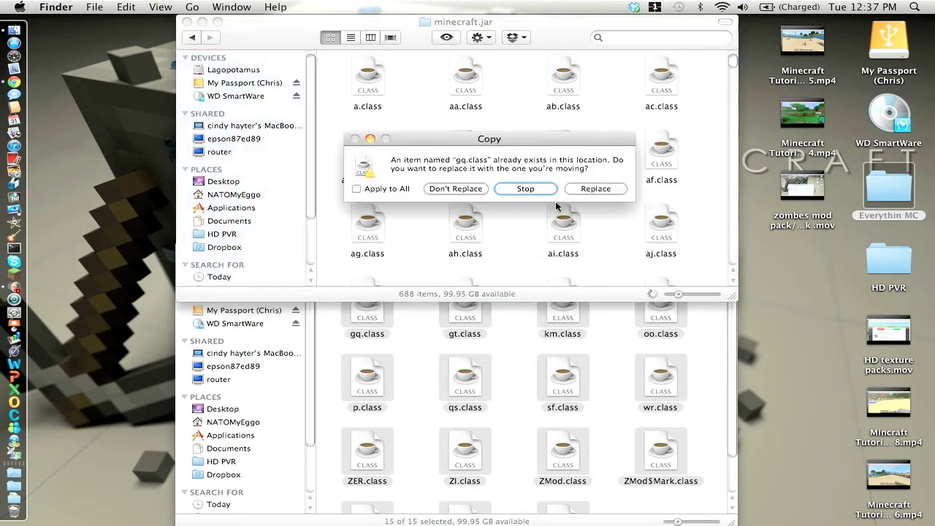
{"action": "left_click", "coordinate": [356, 188]}
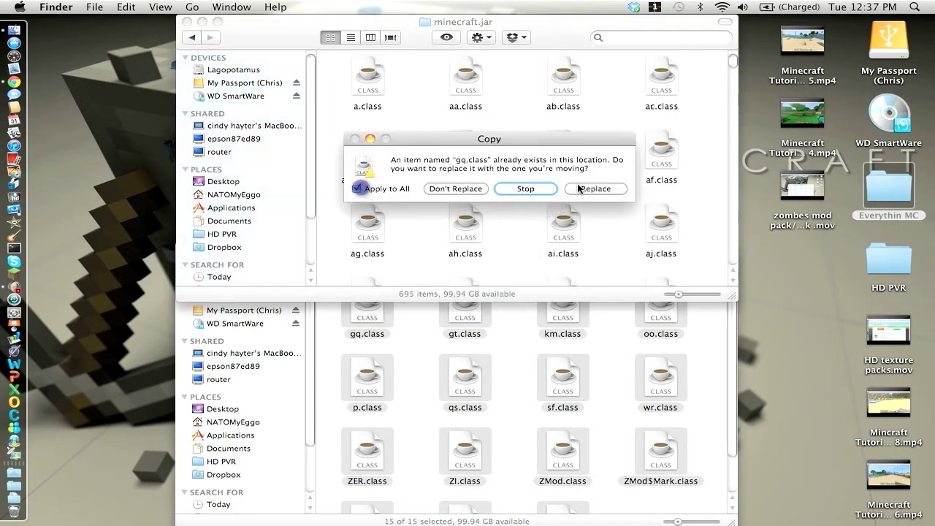
{"action": "left_click", "coordinate": [595, 188]}
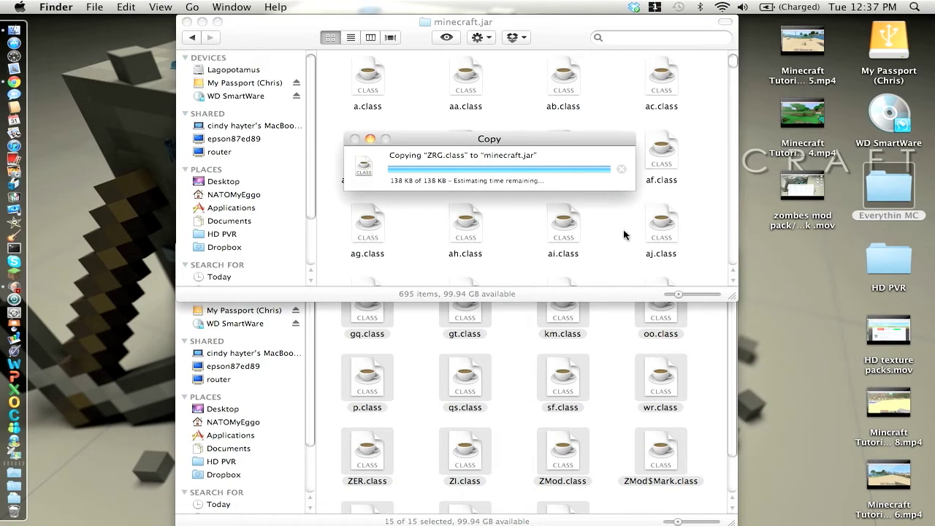
{"action": "right_click", "coordinate": [625, 233]}
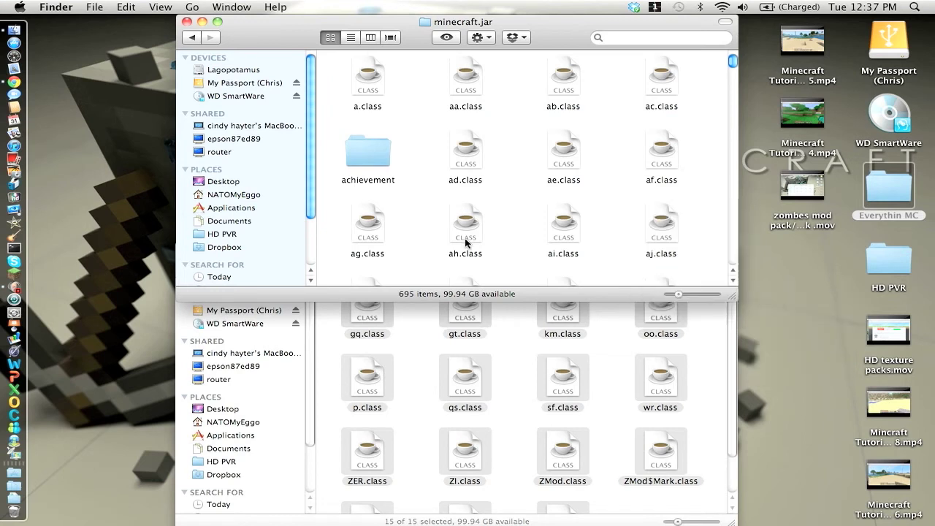
{"action": "right_click", "coordinate": [465, 231]}
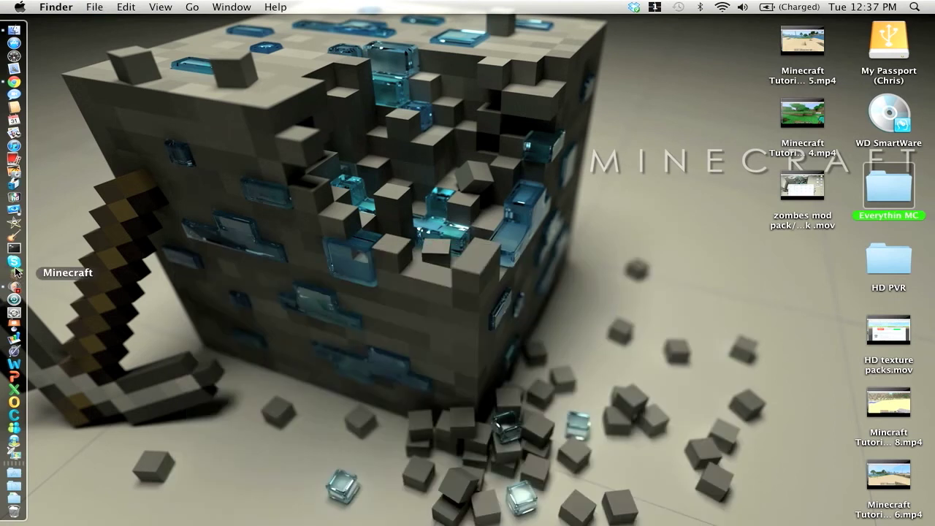
Launch Minecraft from the Dock, log in, then close the blank game window
{"action": "left_click", "coordinate": [15, 270]}
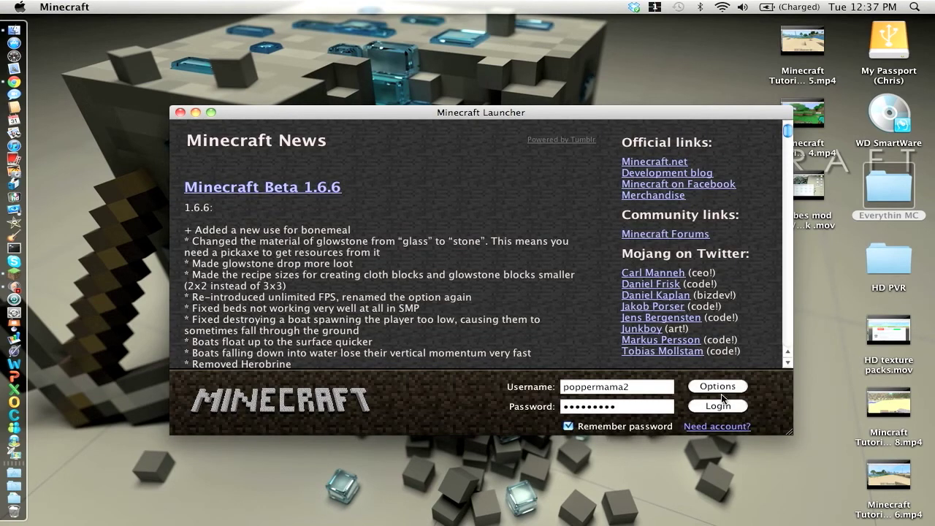
{"action": "left_click", "coordinate": [716, 406]}
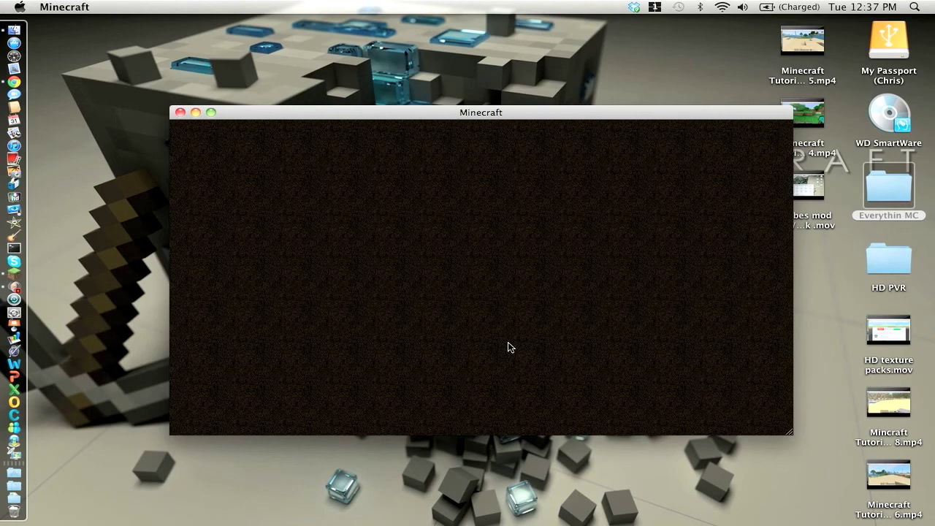
{"action": "mouse_move", "coordinate": [722, 228]}
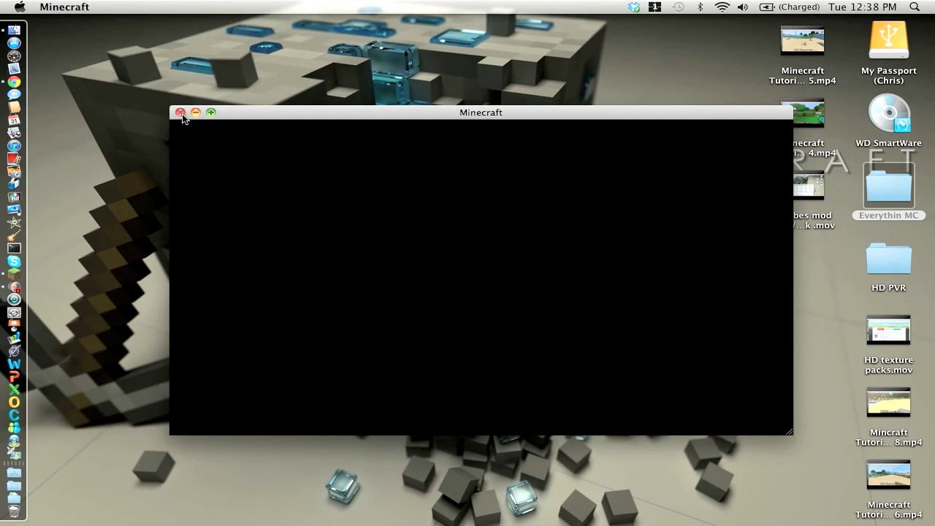
{"action": "left_click", "coordinate": [181, 112]}
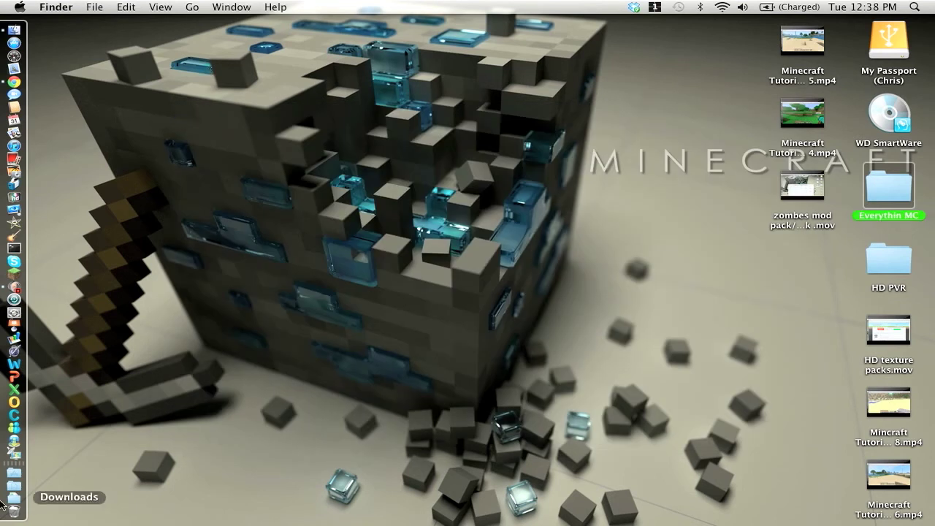
{"action": "mouse_move", "coordinate": [453, 348]}
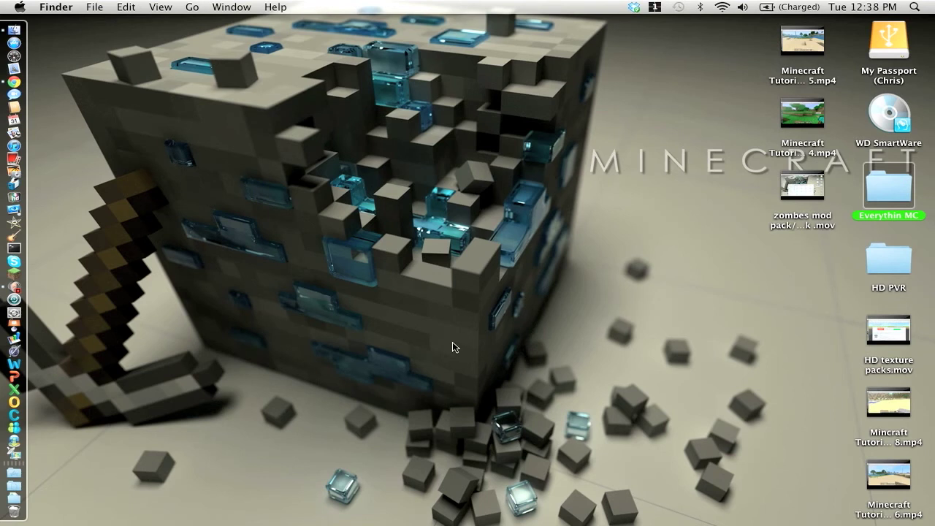